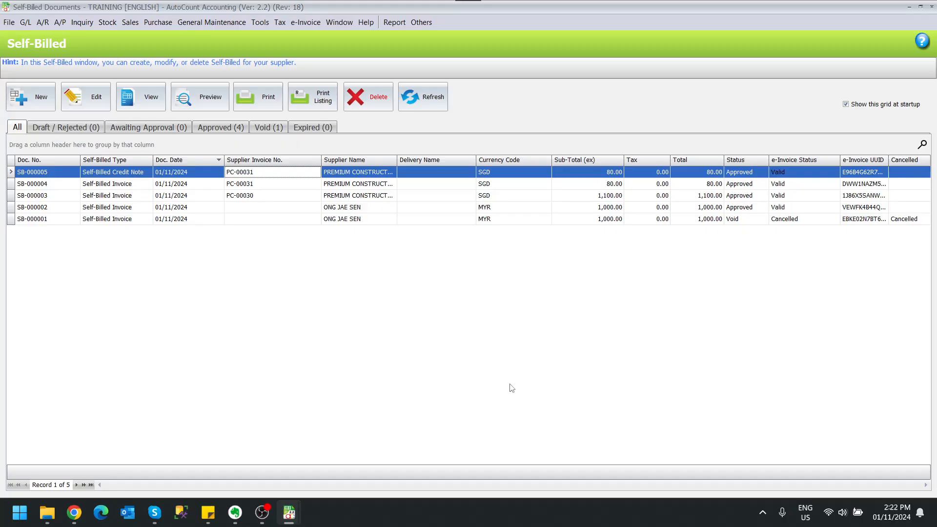
{"action": "mouse_move", "coordinate": [515, 387]}
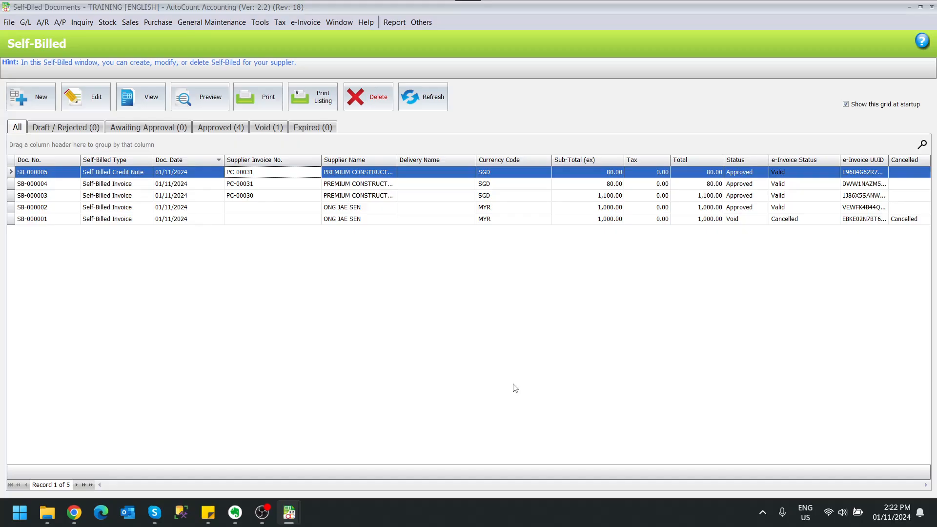
{"action": "mouse_move", "coordinate": [202, 282]}
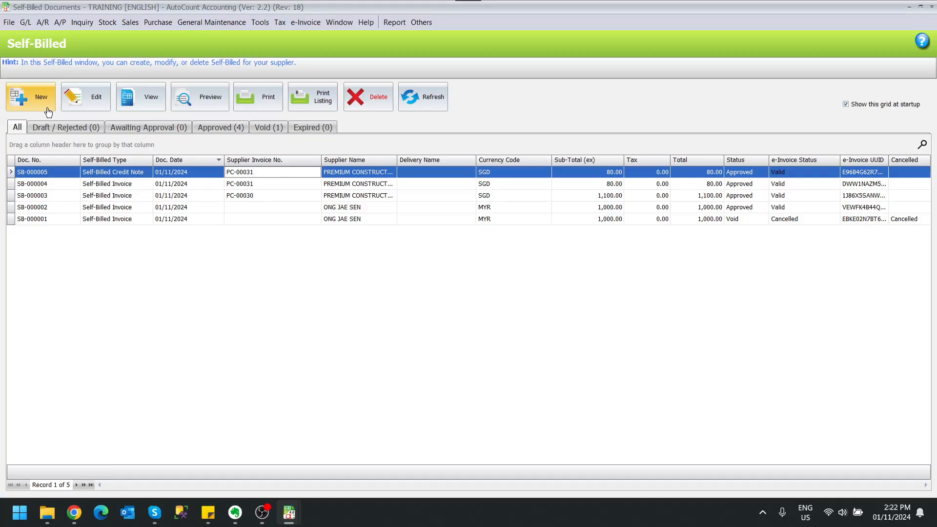
Start a new self-billed document and tick Consolidated Self-Billed?, with General Public as supplier.
{"action": "left_click", "coordinate": [31, 97]}
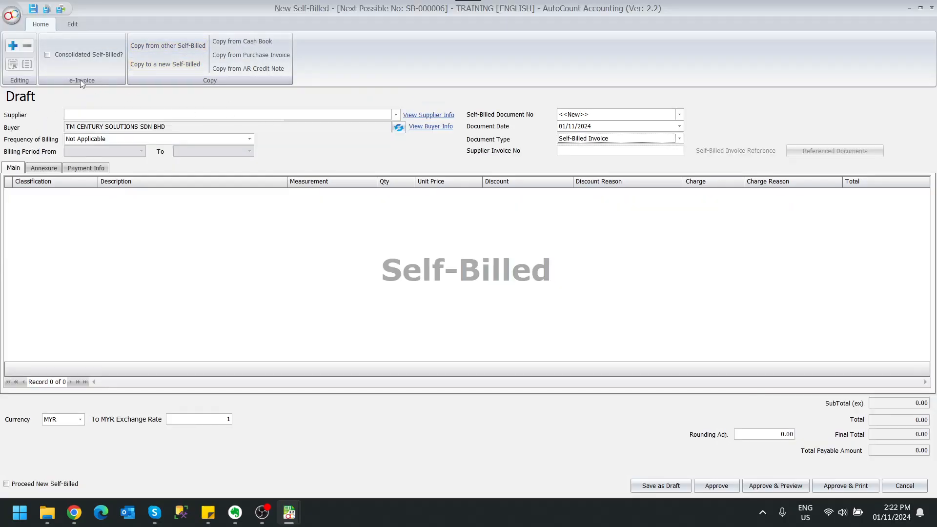
{"action": "mouse_move", "coordinate": [48, 55]}
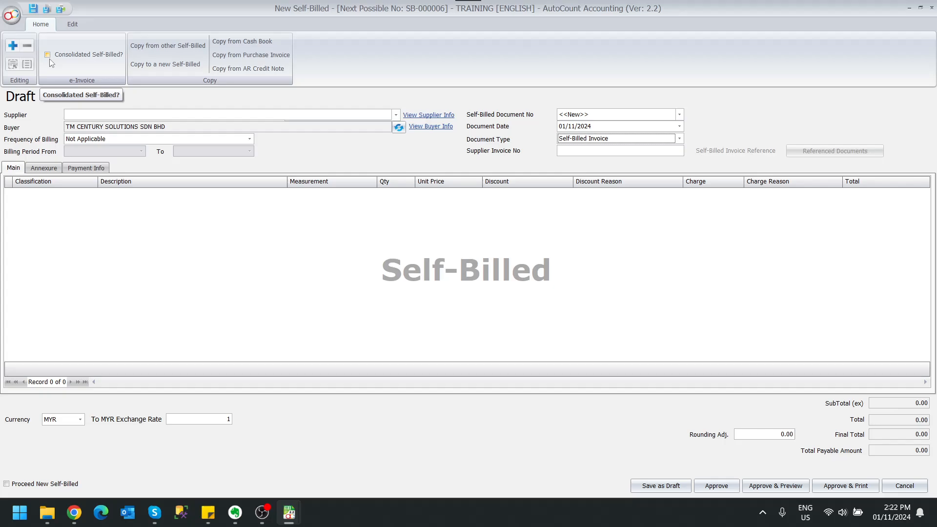
{"action": "left_click", "coordinate": [48, 55]}
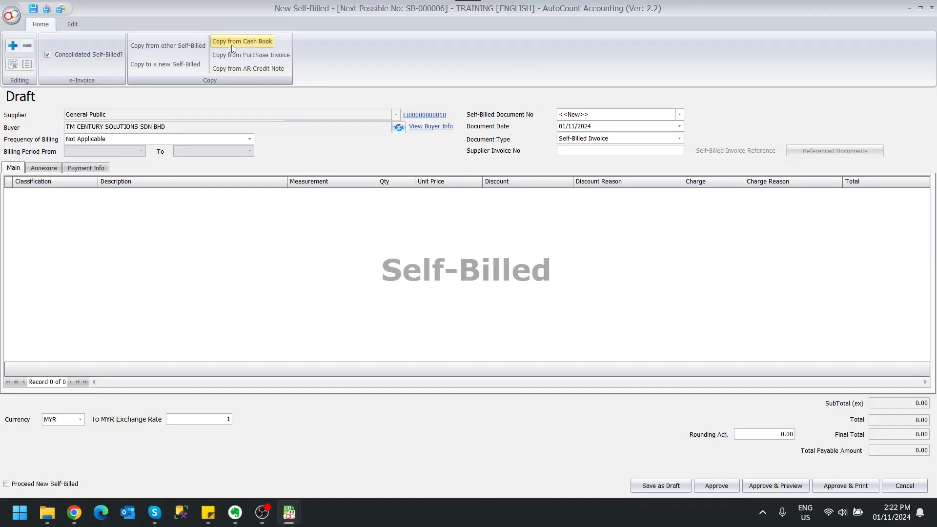
{"action": "mouse_move", "coordinate": [242, 41]}
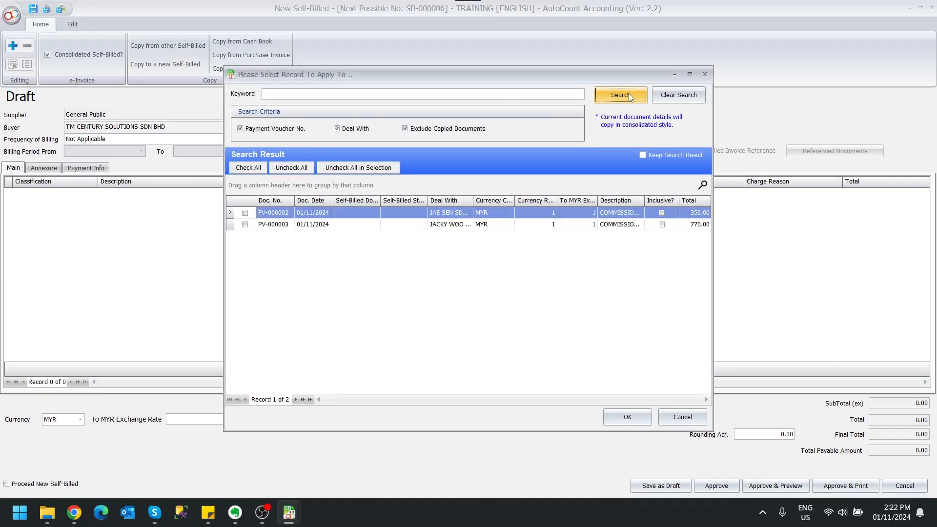
Tick payment vouchers PV-000002 and PV-000003 in the copy search results.
{"action": "left_click", "coordinate": [621, 94]}
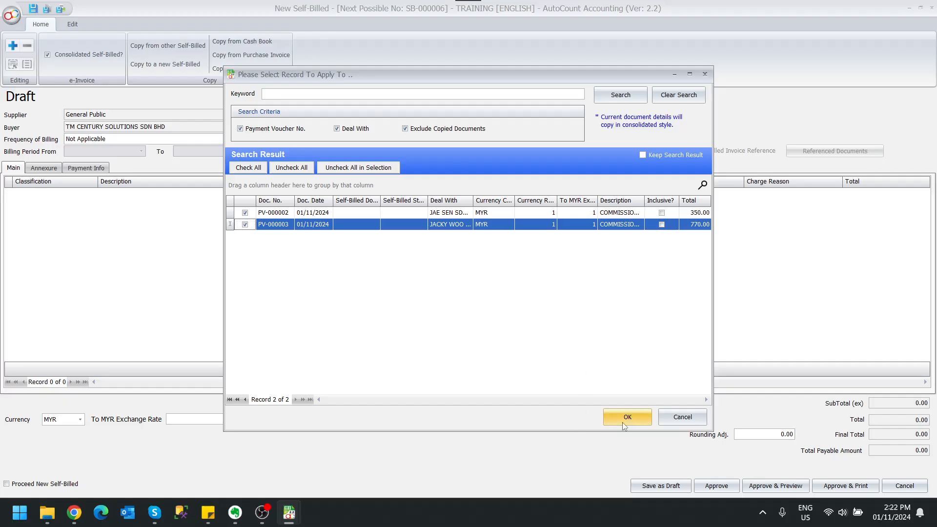
Copy PV-000002 and PV-000003 into the invoice and review the 1,120.00 lines.
{"action": "left_click", "coordinate": [626, 416]}
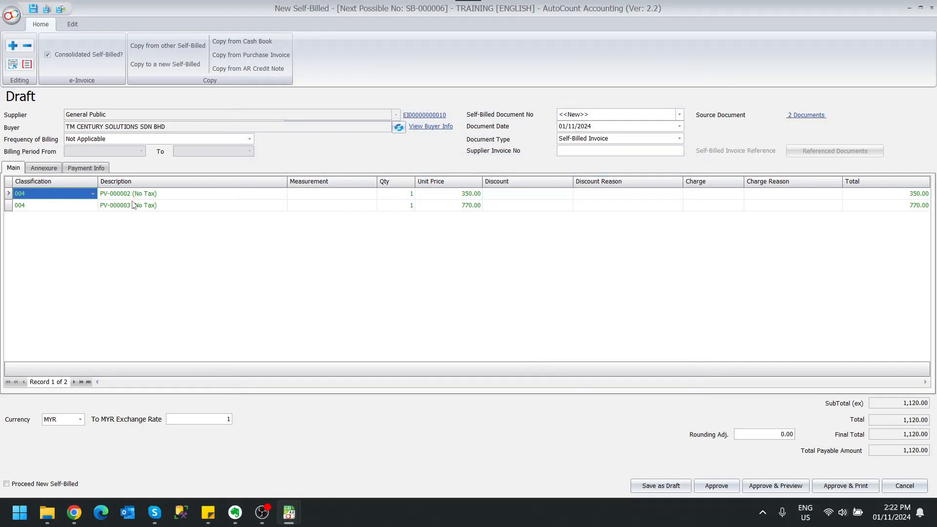
{"action": "mouse_move", "coordinate": [216, 200]}
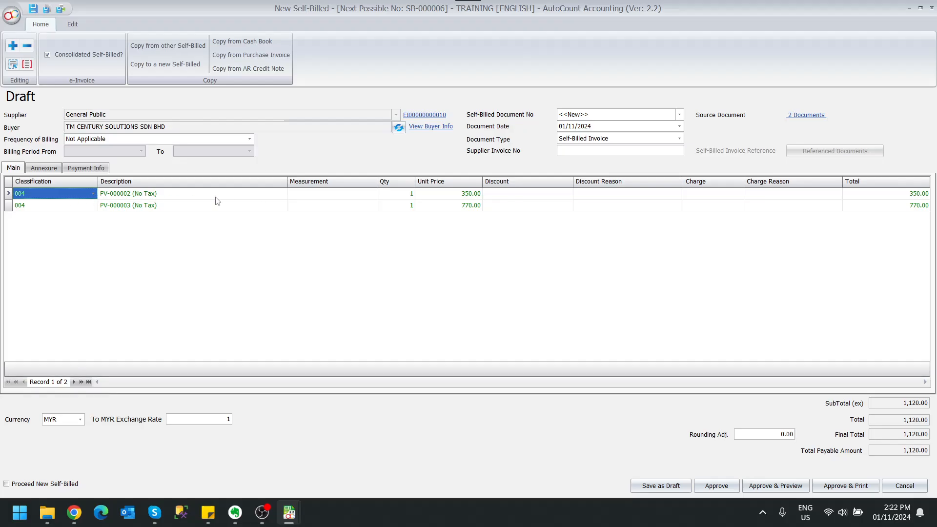
{"action": "left_click", "coordinate": [167, 194]}
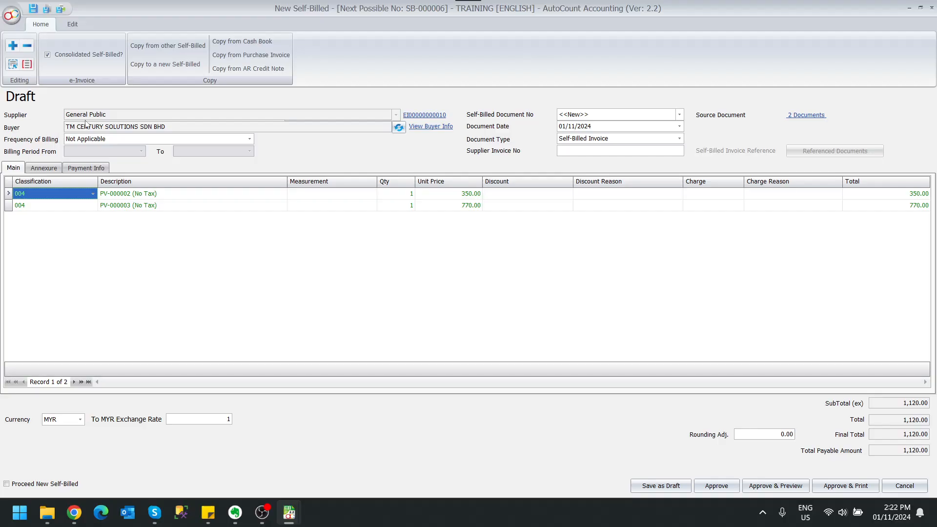
{"action": "mouse_move", "coordinate": [405, 123]}
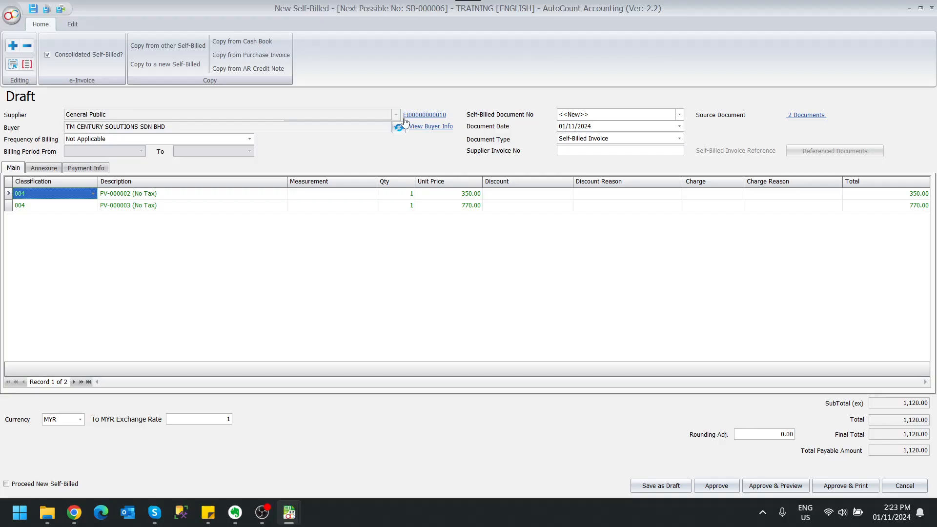
{"action": "mouse_move", "coordinate": [424, 115]}
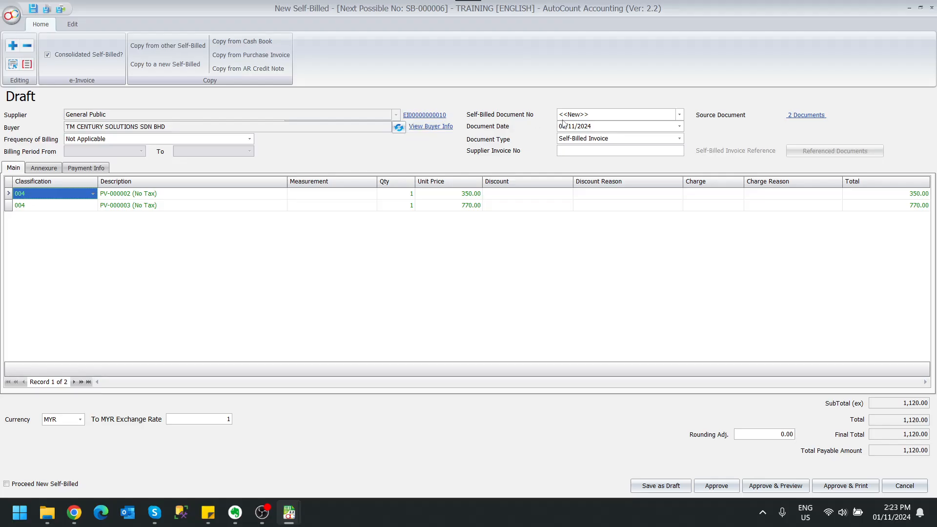
{"action": "left_click", "coordinate": [806, 115]}
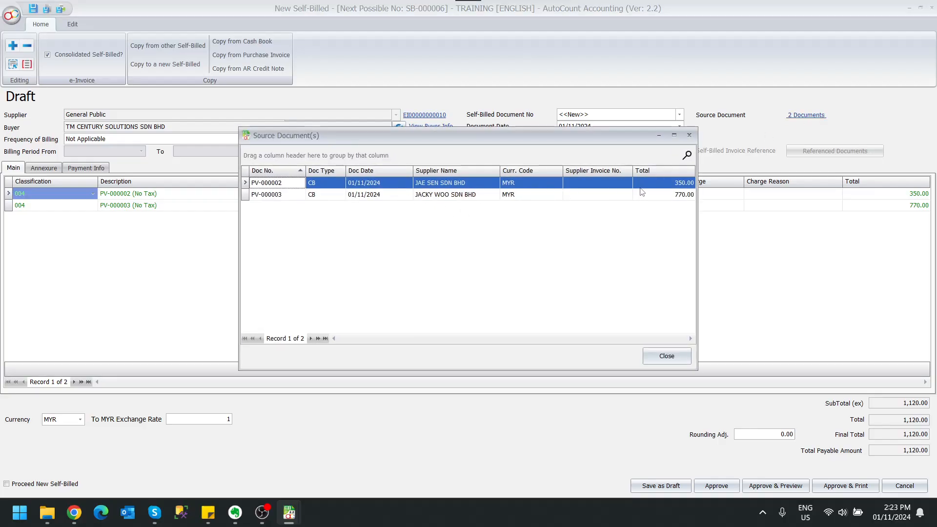
{"action": "left_click", "coordinate": [666, 356]}
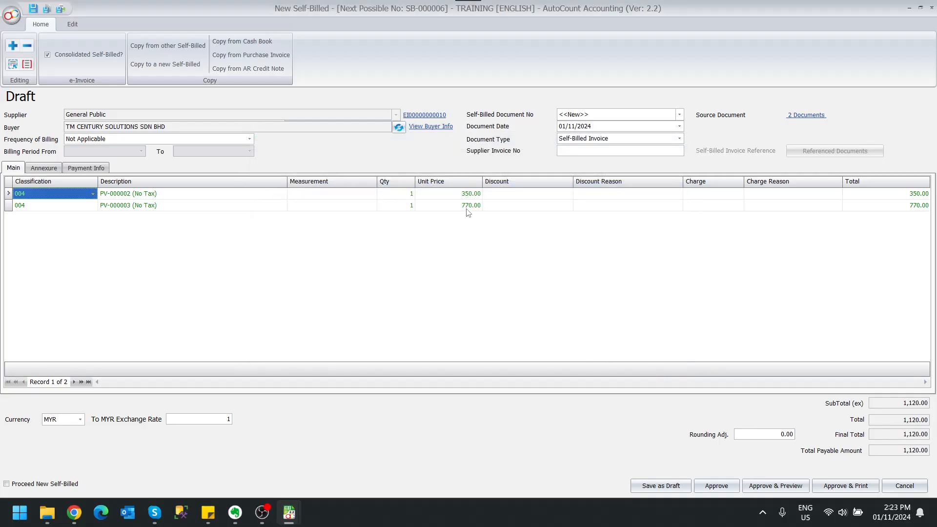
{"action": "mouse_move", "coordinate": [712, 481]}
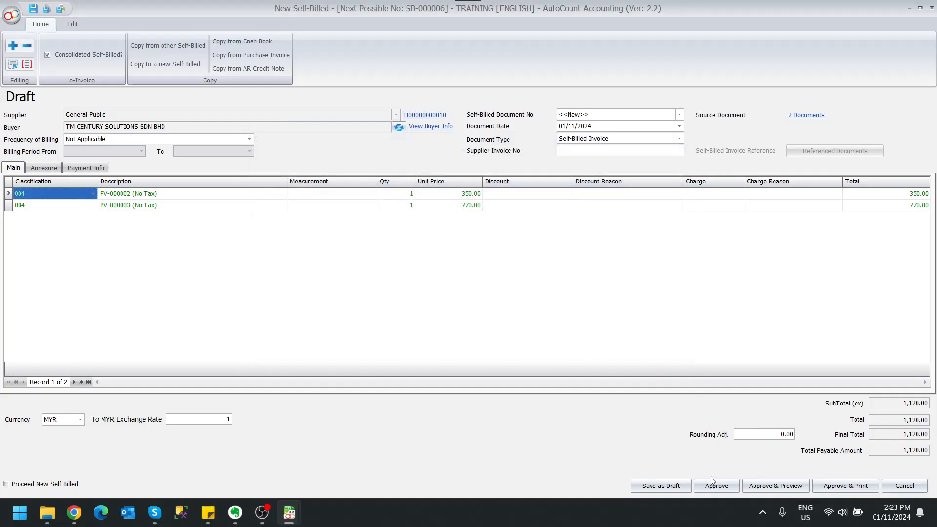
Approve SB-000006 and refresh the Self-Billed listing to show its Submitted e-invoice status.
{"action": "left_click", "coordinate": [717, 485]}
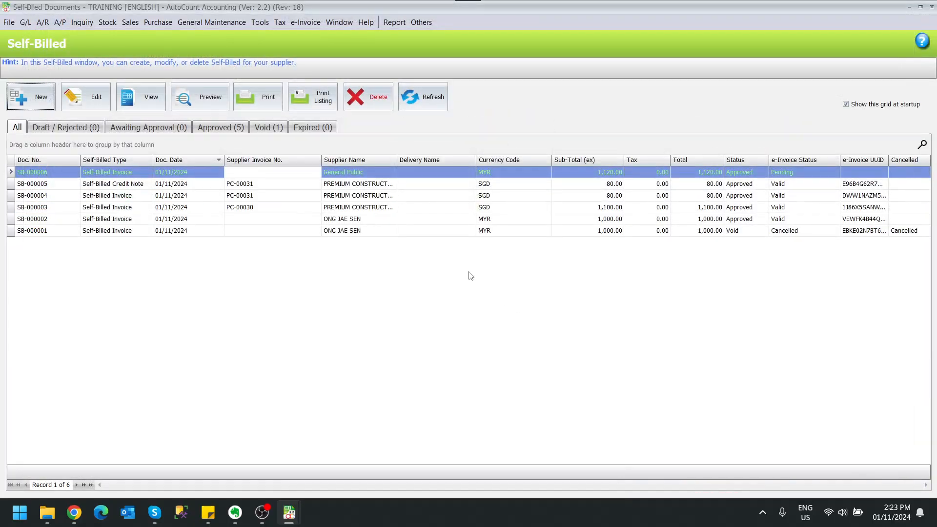
{"action": "left_click", "coordinate": [422, 97]}
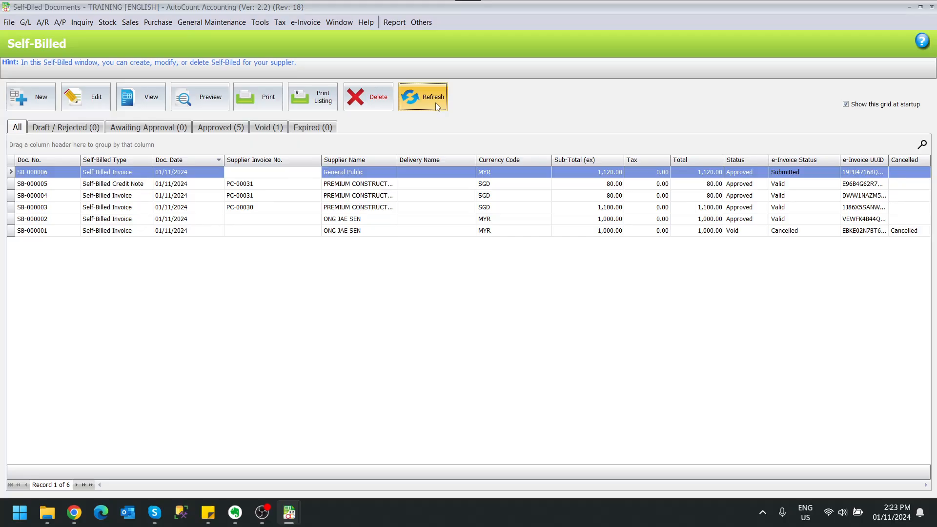
{"action": "left_click", "coordinate": [423, 97]}
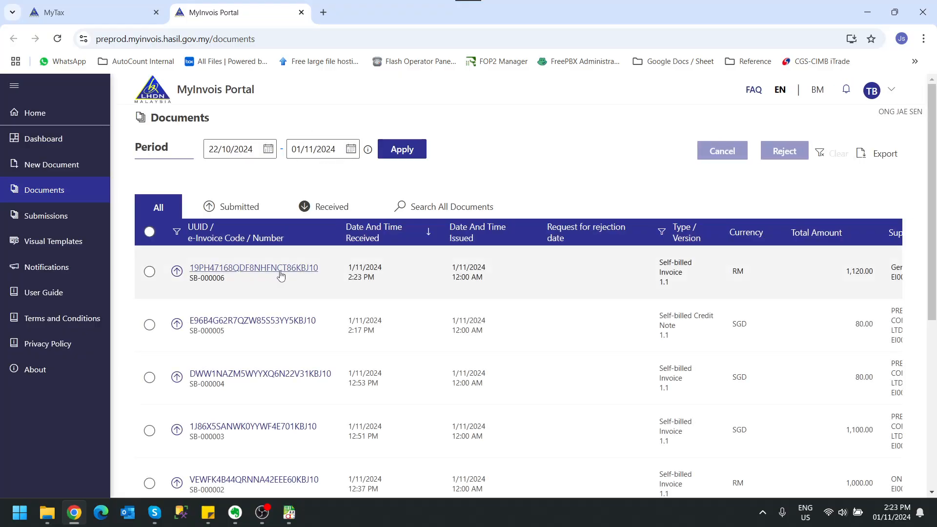
Open SB-000006's UUID details in MyInvois and view its two Line Items.
{"action": "left_click", "coordinate": [149, 272]}
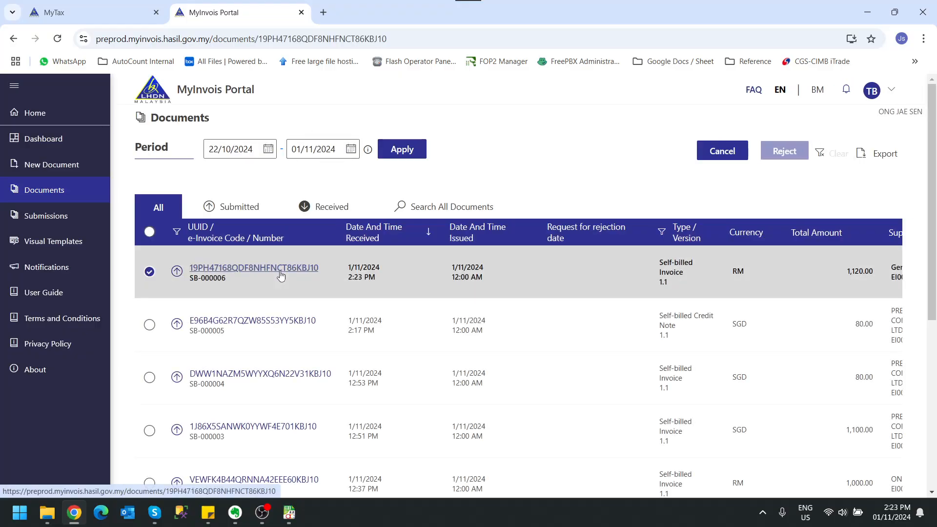
{"action": "left_click", "coordinate": [253, 268]}
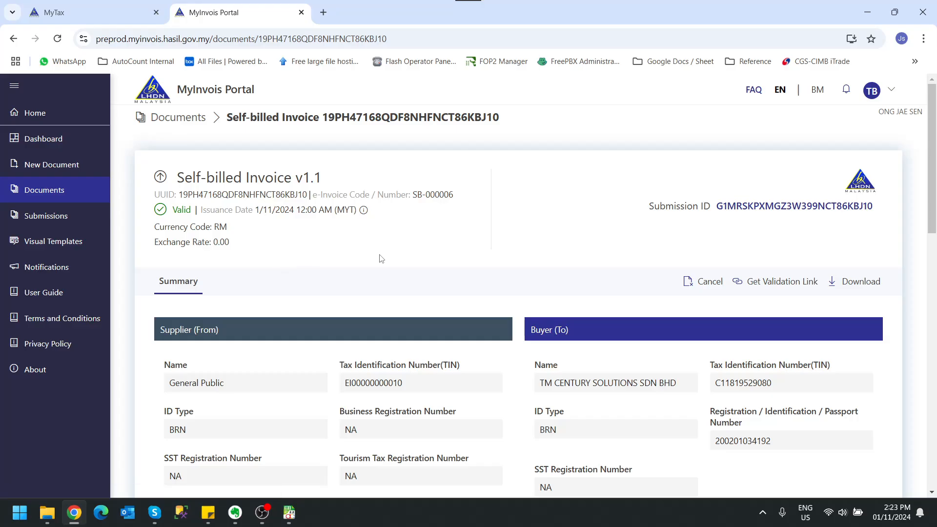
{"action": "scroll", "scroll_direction": "down", "scroll_amount": 3}
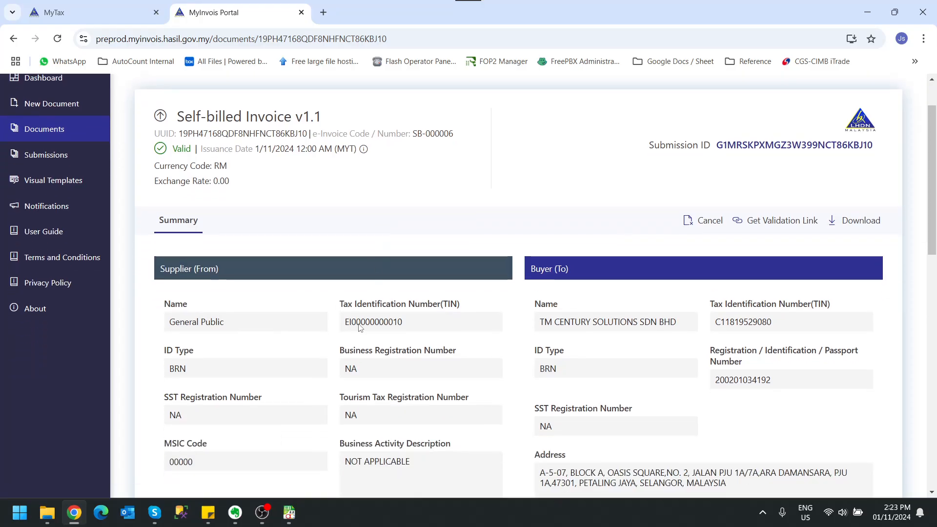
{"action": "scroll", "scroll_direction": "down", "scroll_amount": 3}
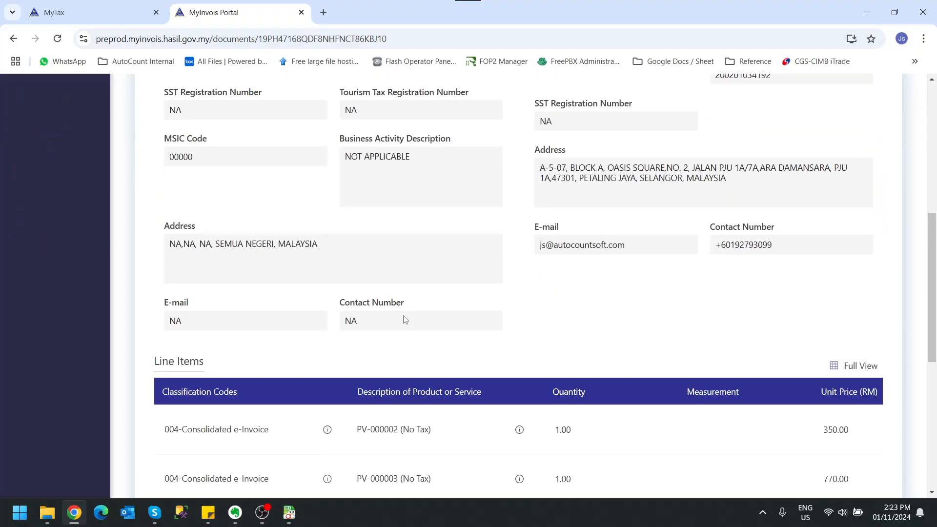
{"action": "scroll", "scroll_direction": "down", "scroll_amount": 3}
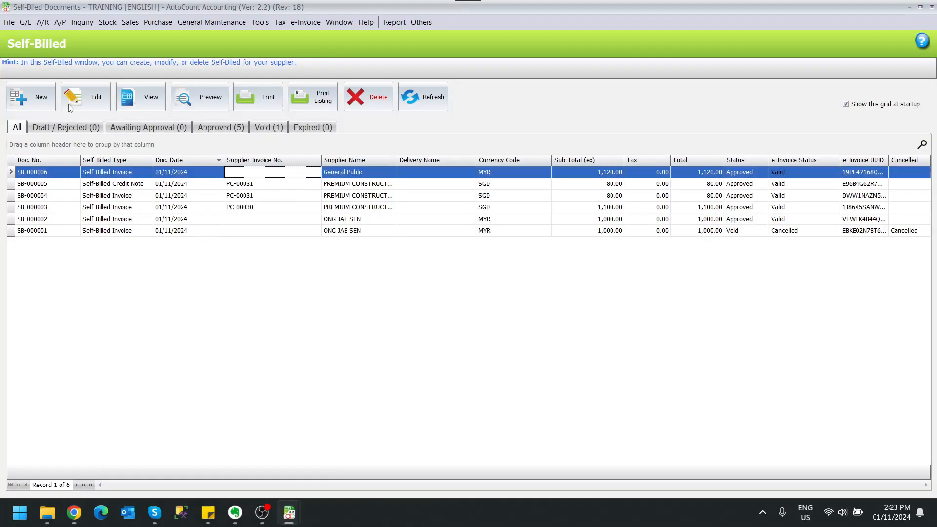
Open a fresh blank self-billed document with buyer and date prefilled.
{"action": "left_click", "coordinate": [31, 96]}
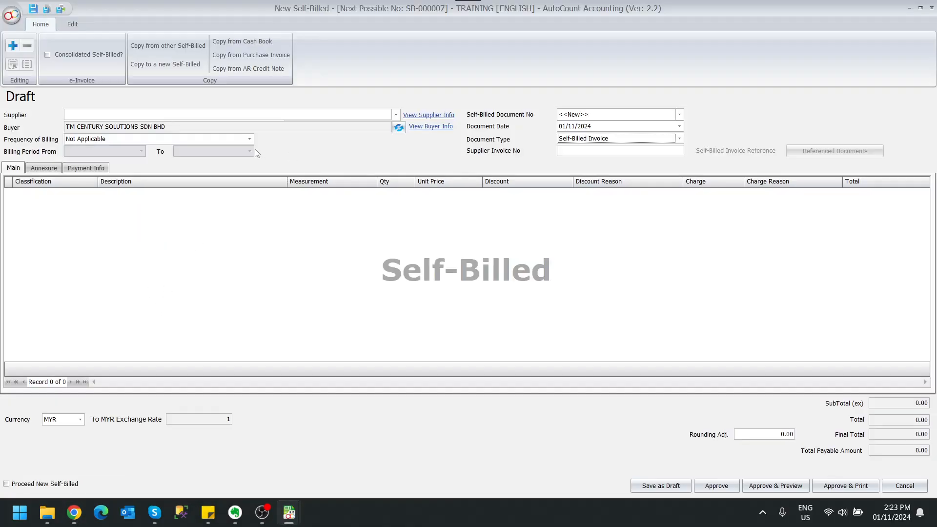